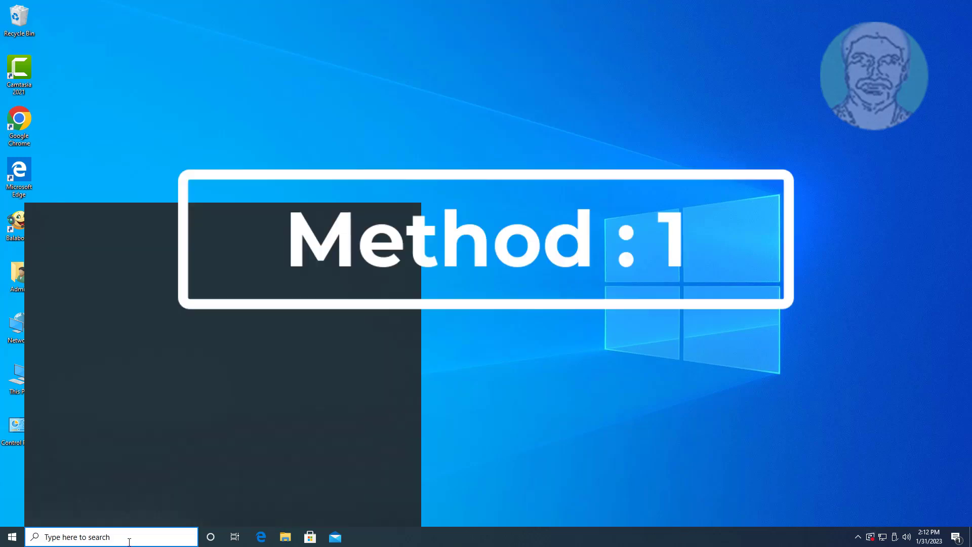
Search 'cmd' and launch Command Prompt as administrator, approving the UAC prompt
type("cmd")
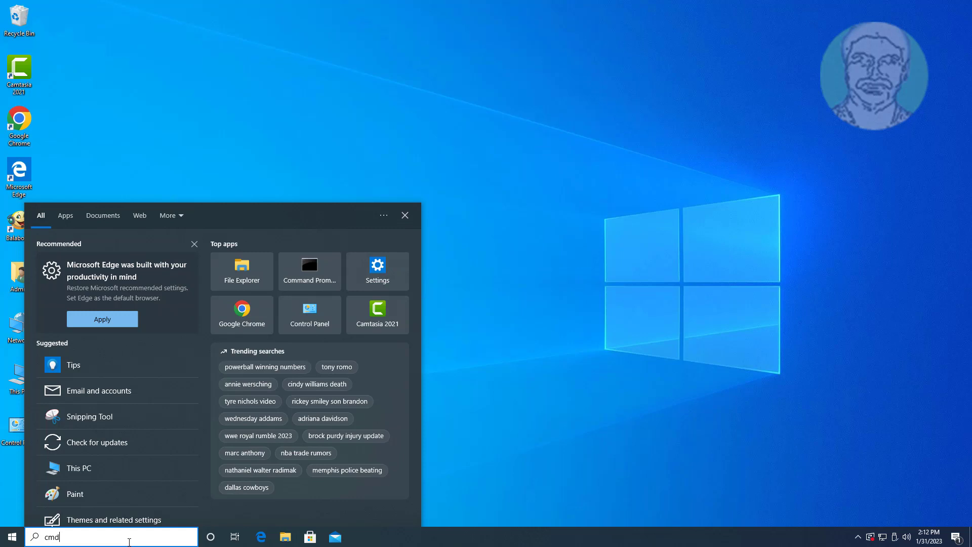
type("cmd")
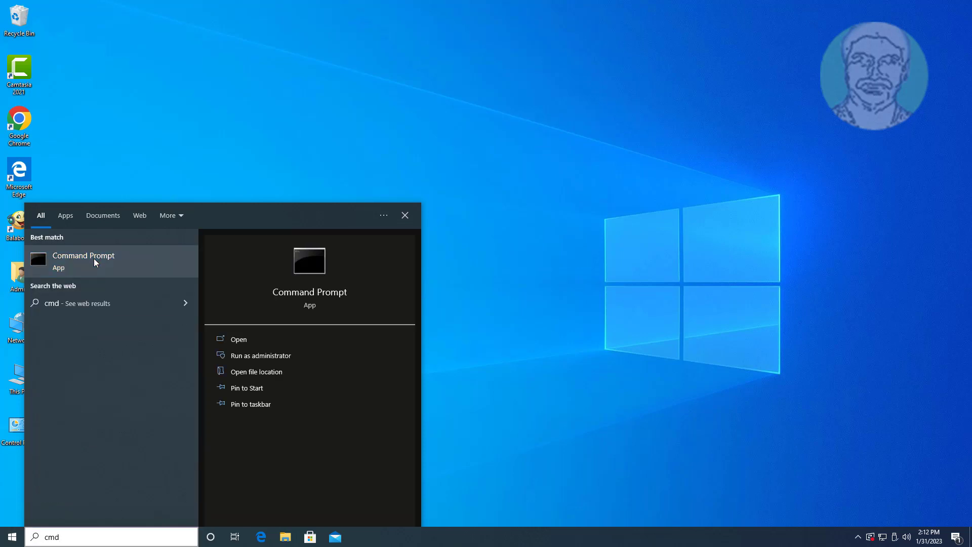
left_click(260, 356)
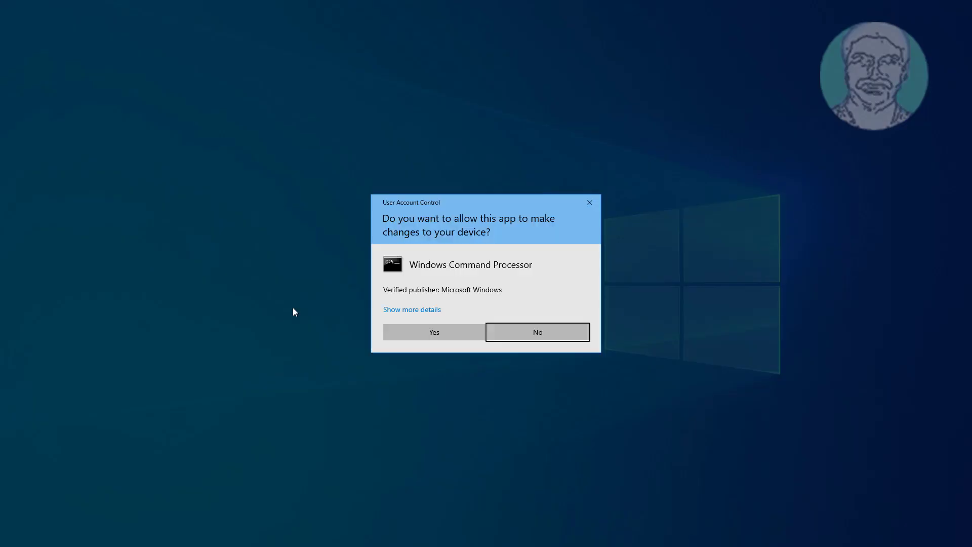
left_click(433, 332)
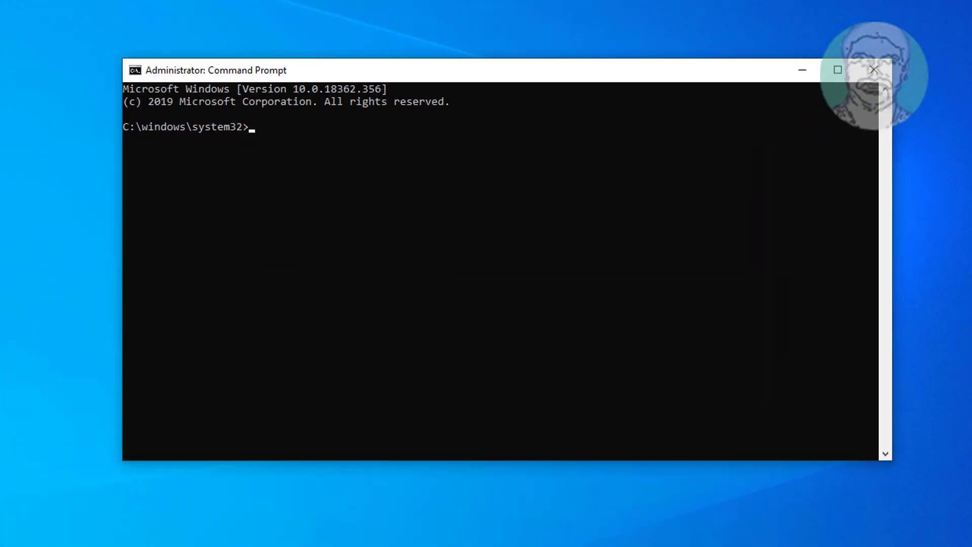
Run reagentc /info, which reports Windows RE status Disabled, then begin a second reagentc command
type("reag")
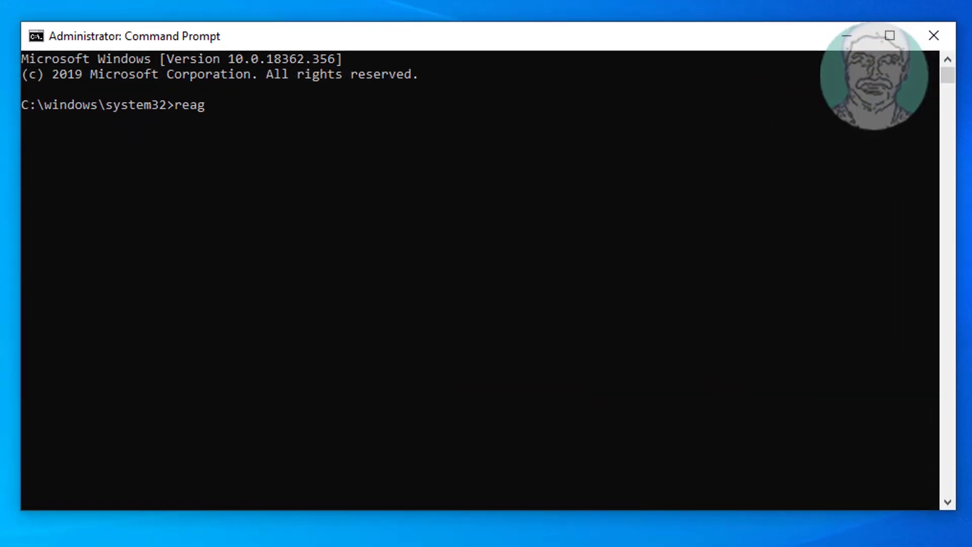
type("entc /info")
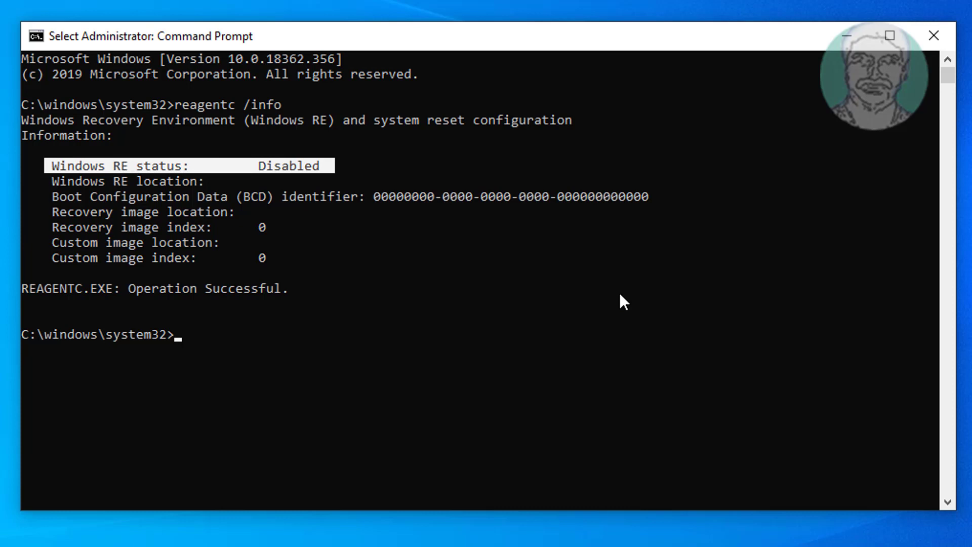
type("reagentc /")
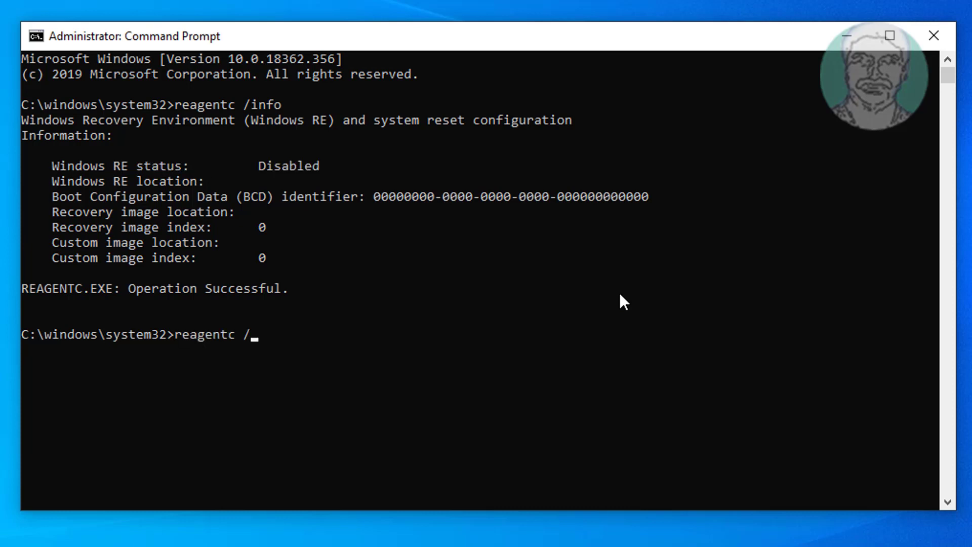
Run reagentc /enable, verify via reagentc /info that status is Enabled with a location, then exit
type("enable")
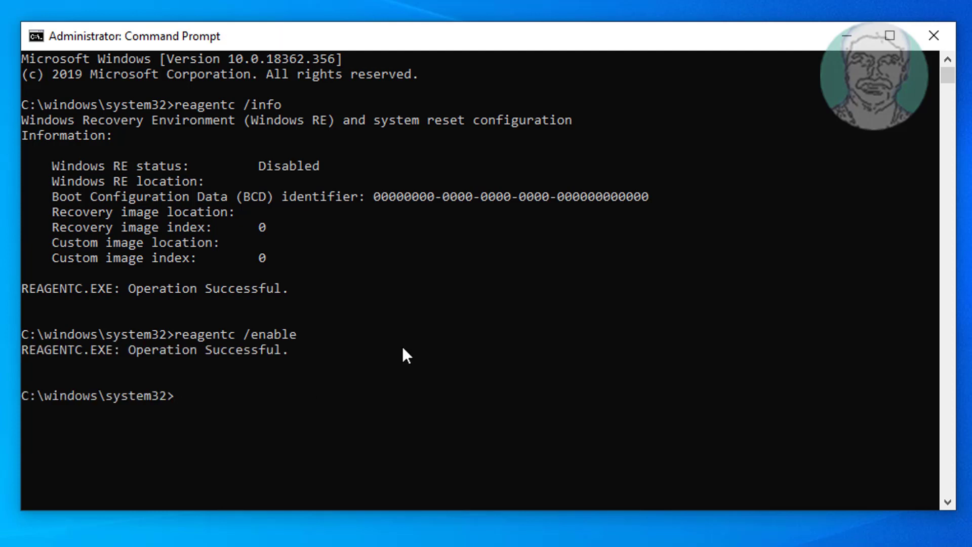
type("reagentc /info")
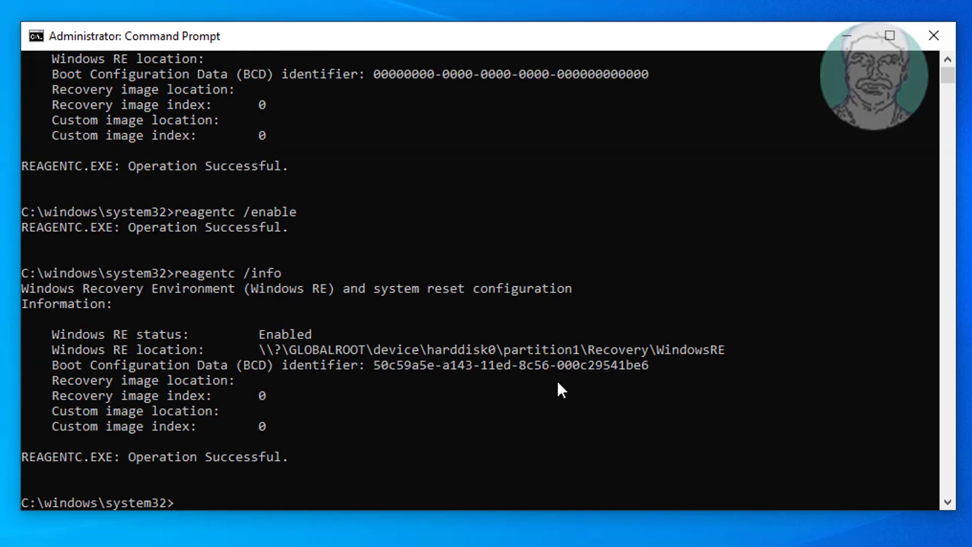
left_click_drag(427, 349, 570, 349)
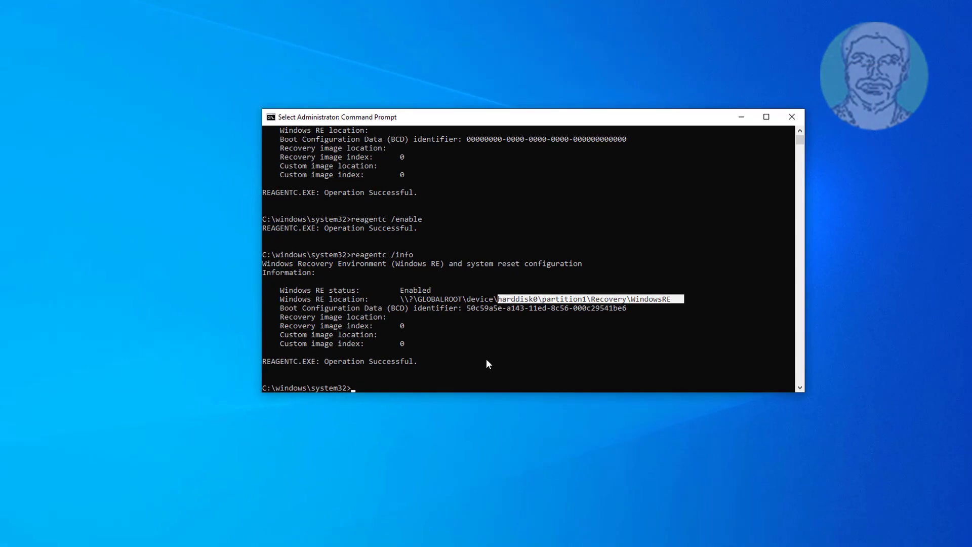
type("exi")
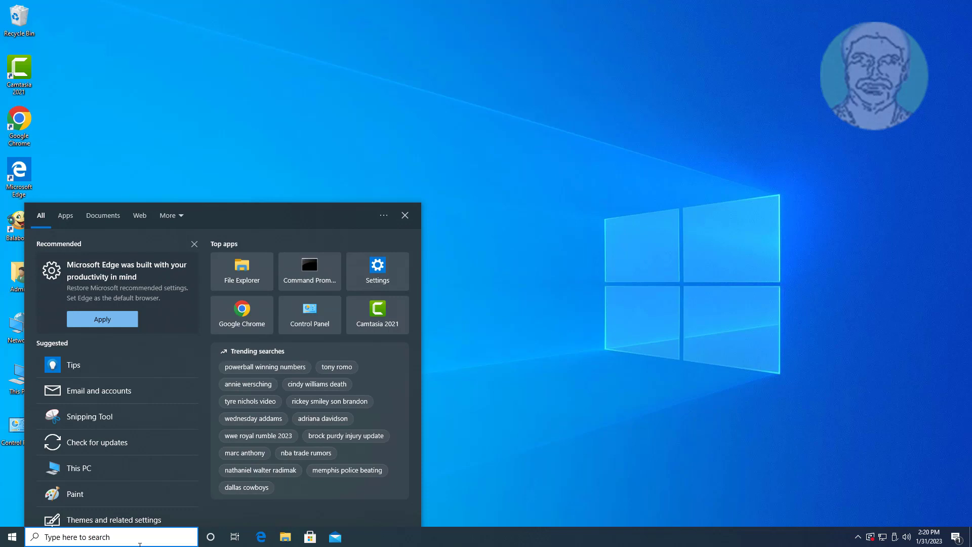
Search 'cmd' again and run Command Prompt as administrator, approving the UAC prompt
type("cmd")
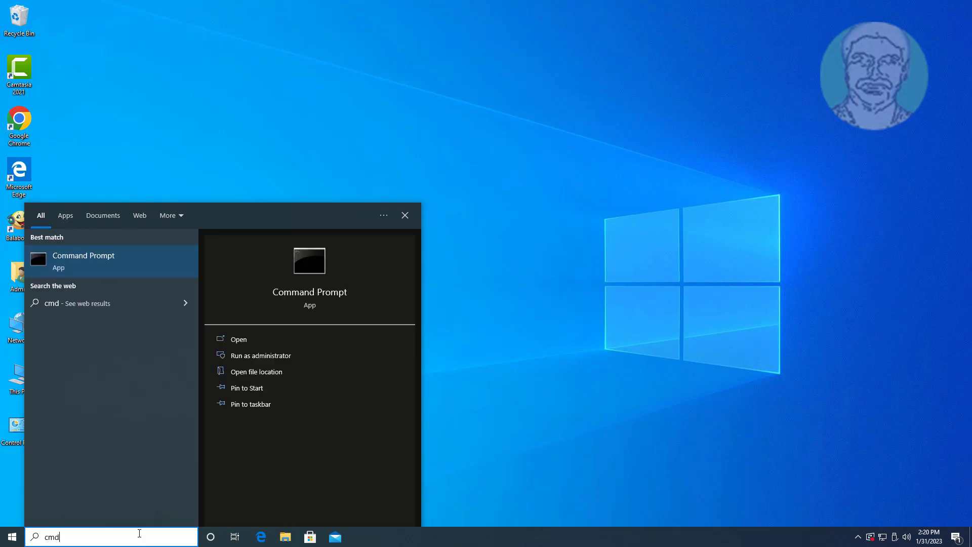
right_click(83, 260)
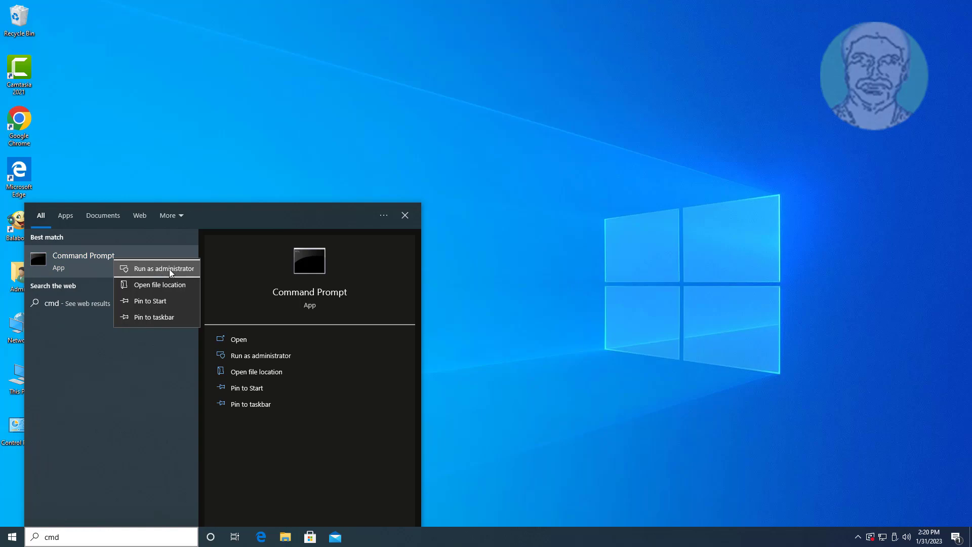
left_click(162, 269)
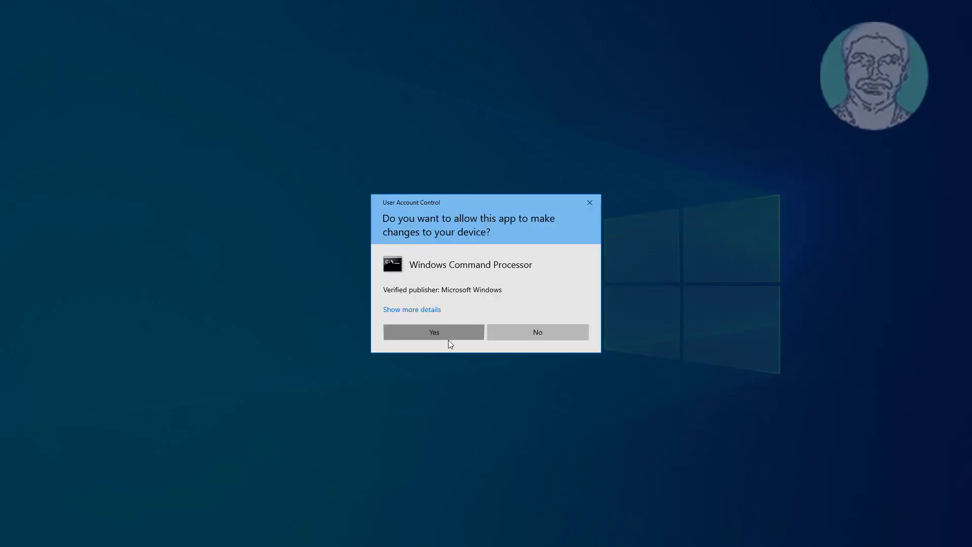
left_click(434, 332)
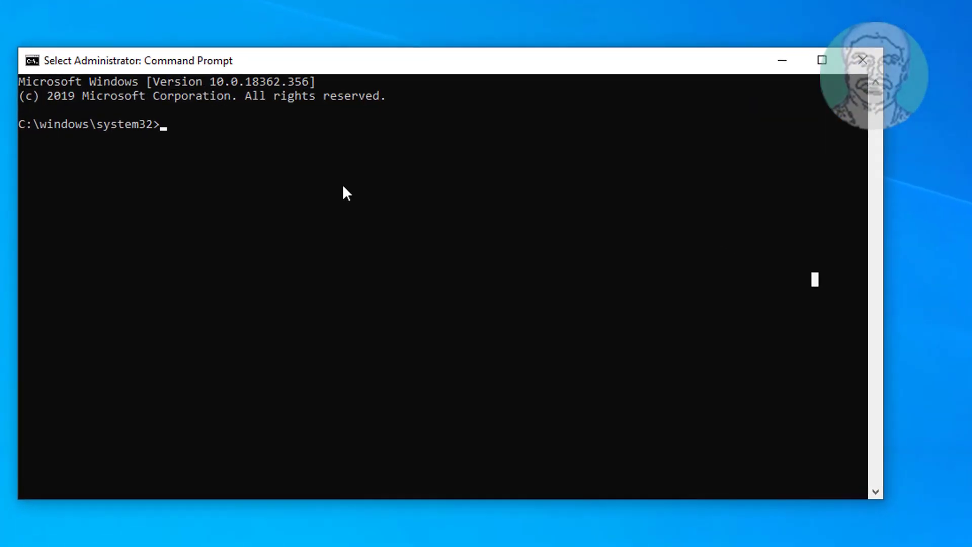
Run reagentc /info again, which reports Windows RE status Disabled with no location
type("reagentc /info")
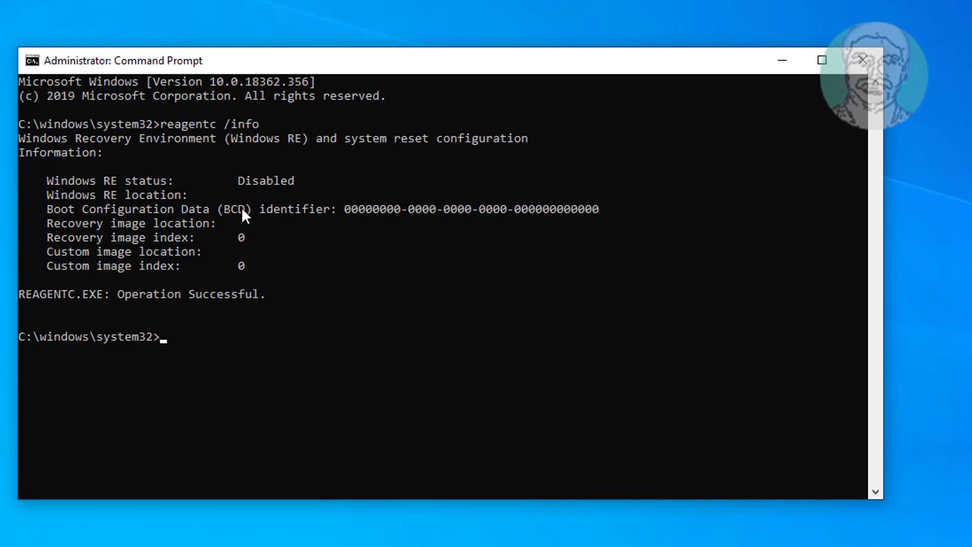
mouse_move(573, 327)
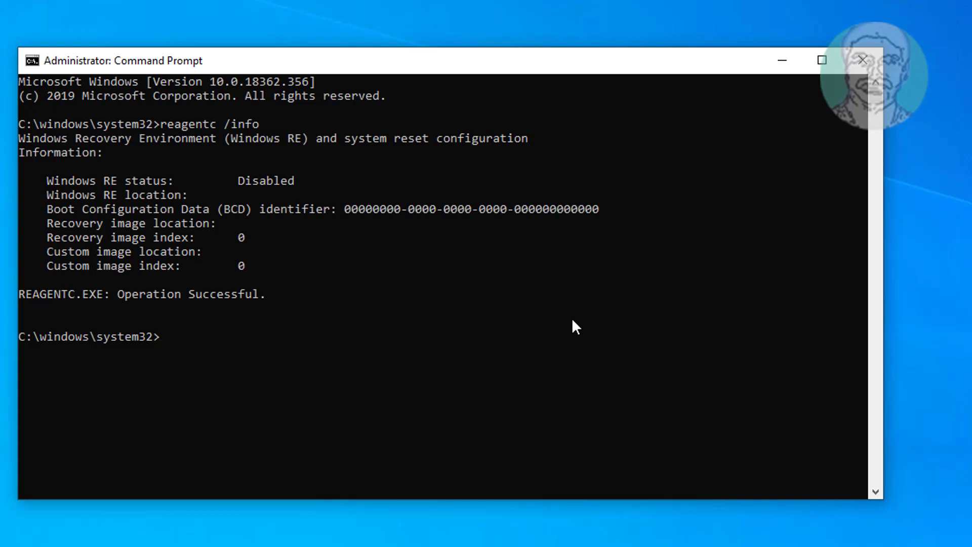
Run dir /a /s c:\winre.wim to list every copy of the Windows RE image on drive C
type("dir /a")
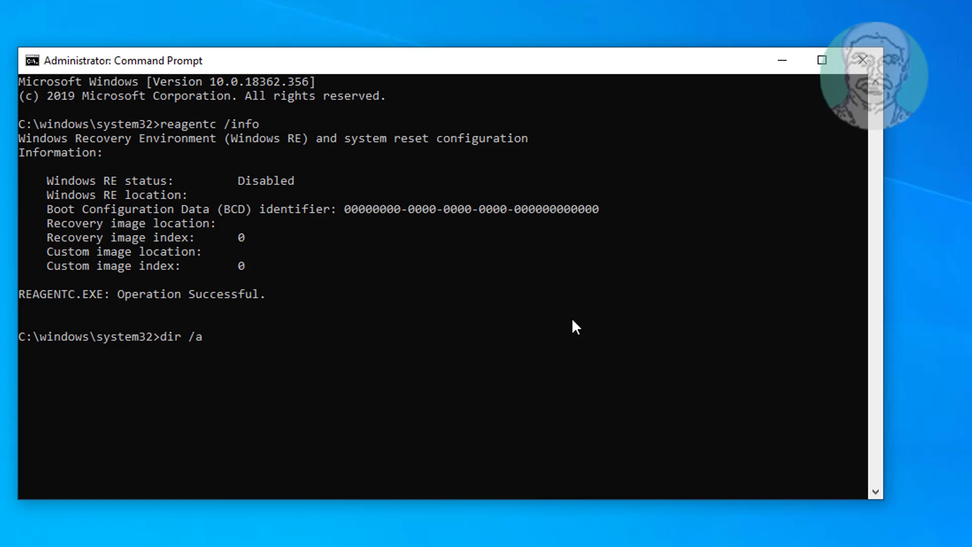
type("/s c:")
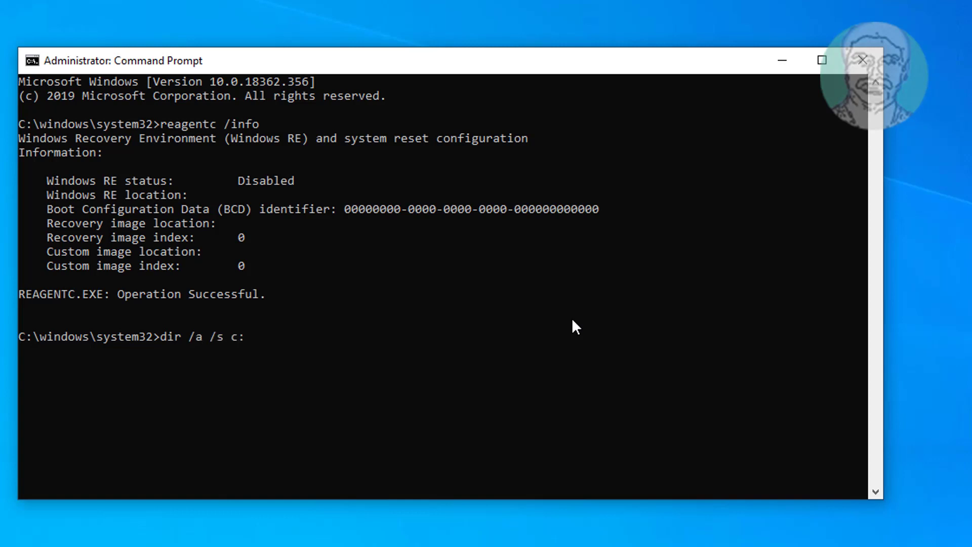
type("winre")
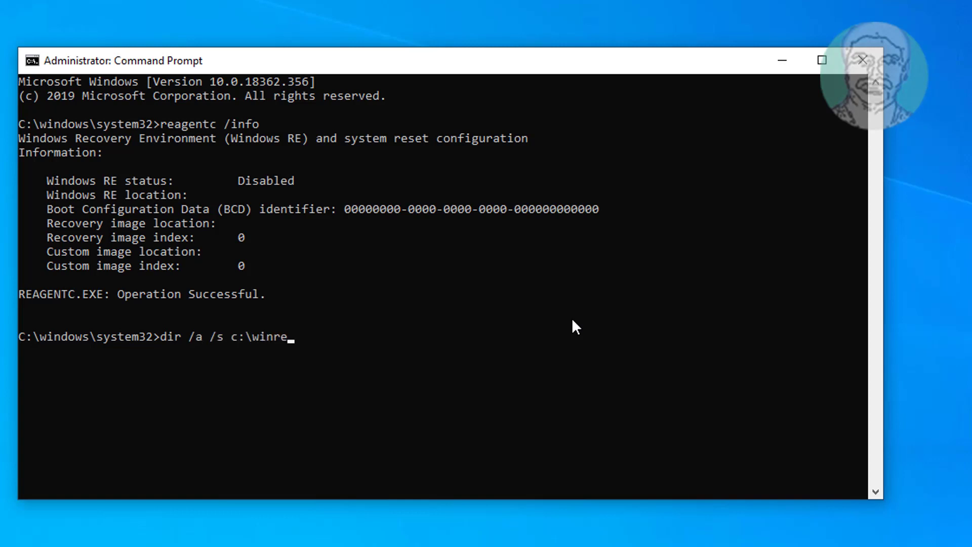
type(".wim")
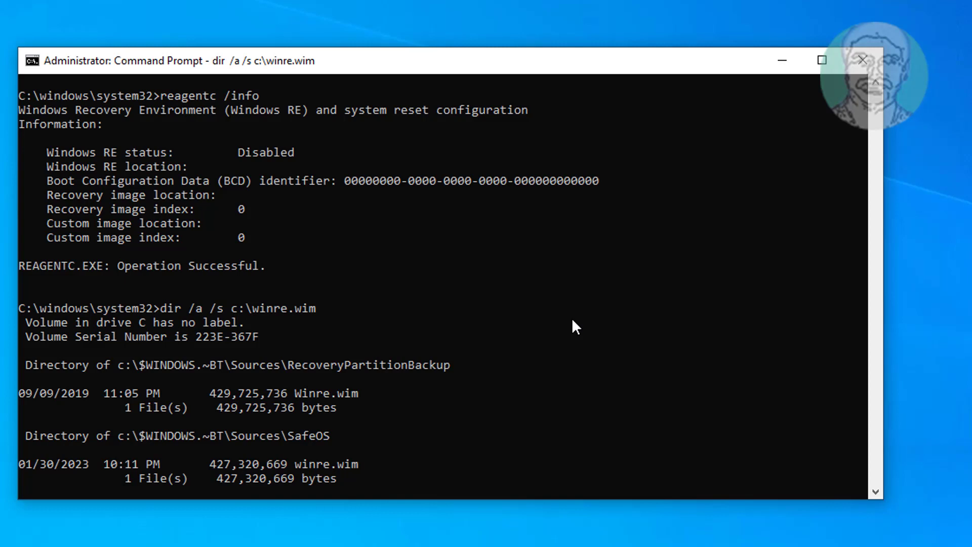
mouse_move(519, 401)
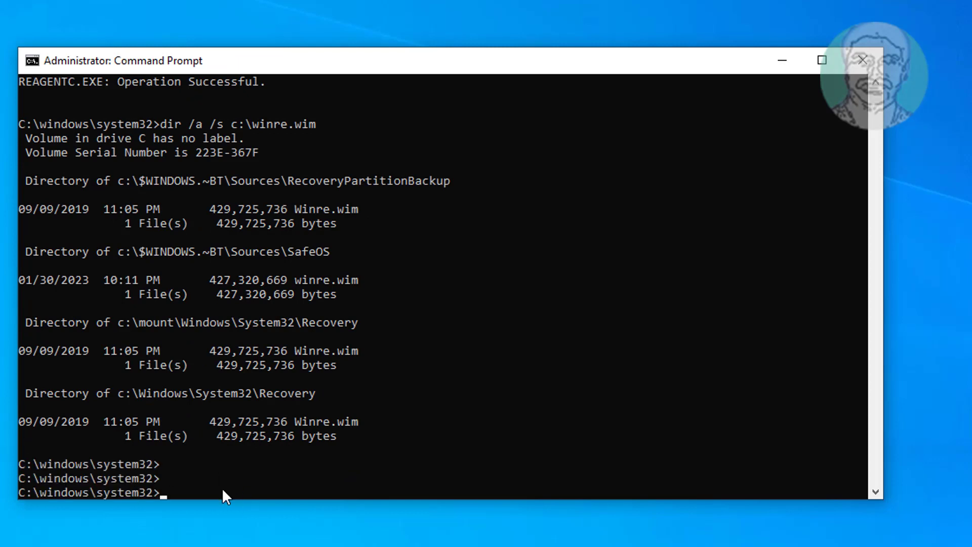
mouse_move(268, 402)
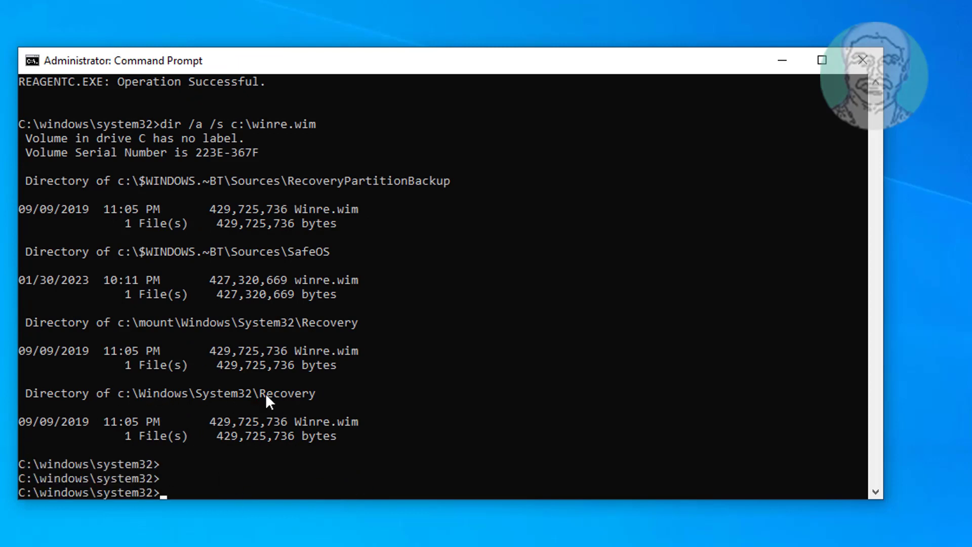
mouse_move(444, 399)
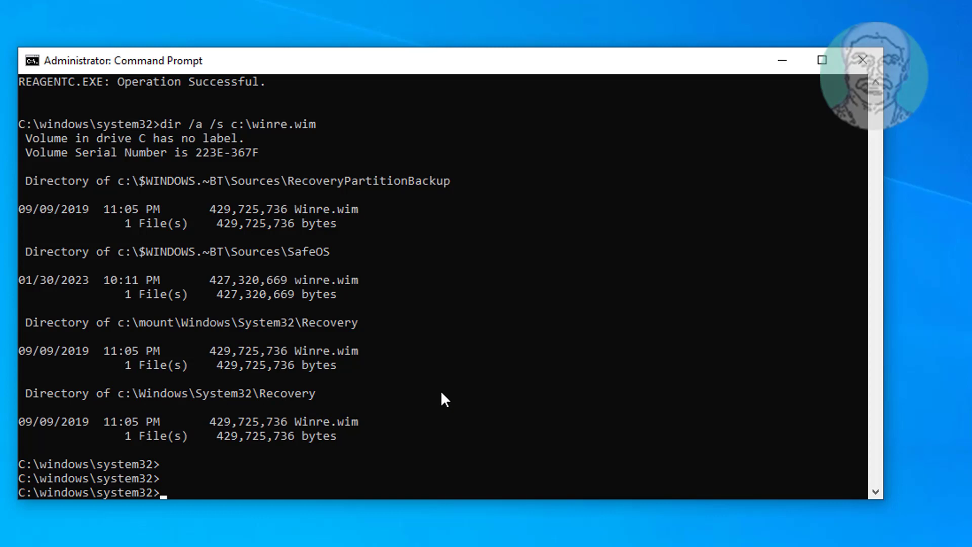
Run reagentc /setREimage /Path c:\windows\system32\recovery and highlight the Operation Successful result
type("re")
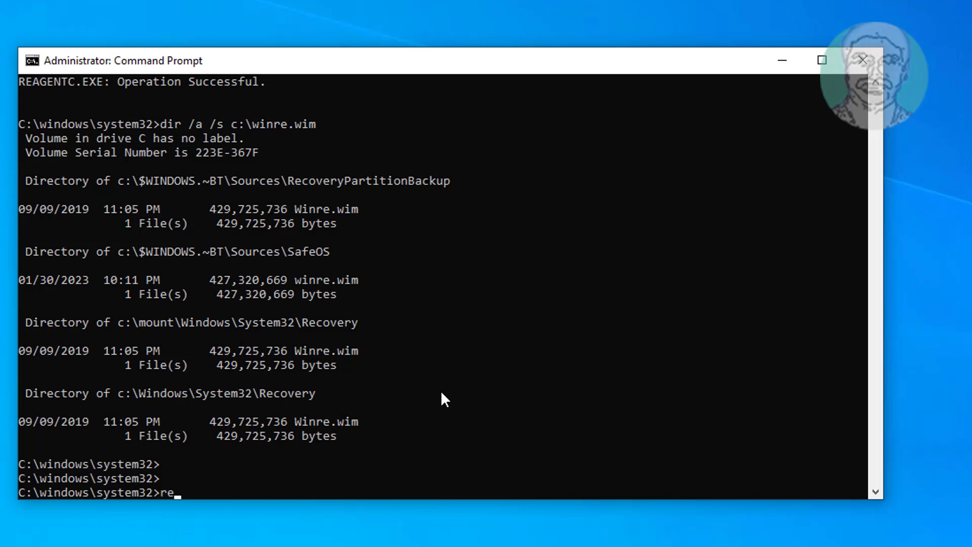
type("agent")
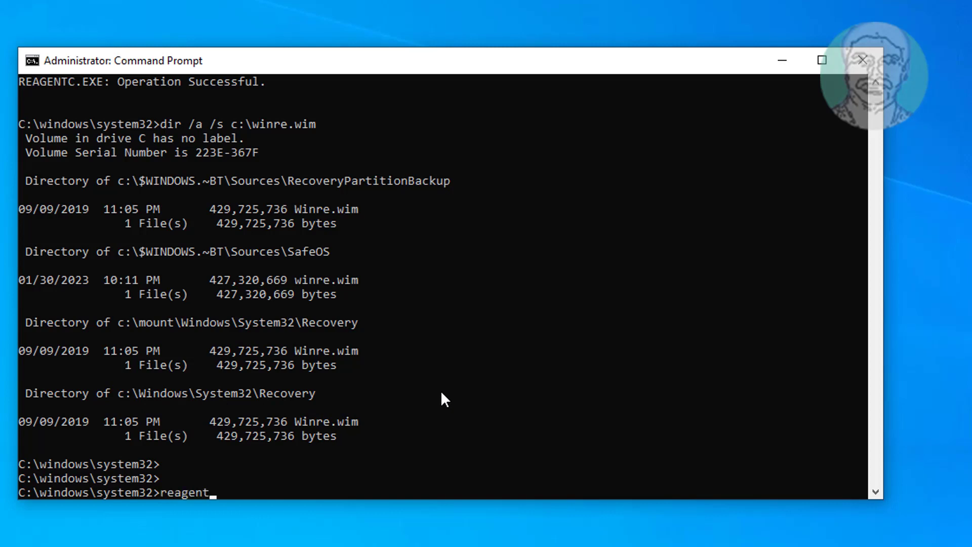
type("c")
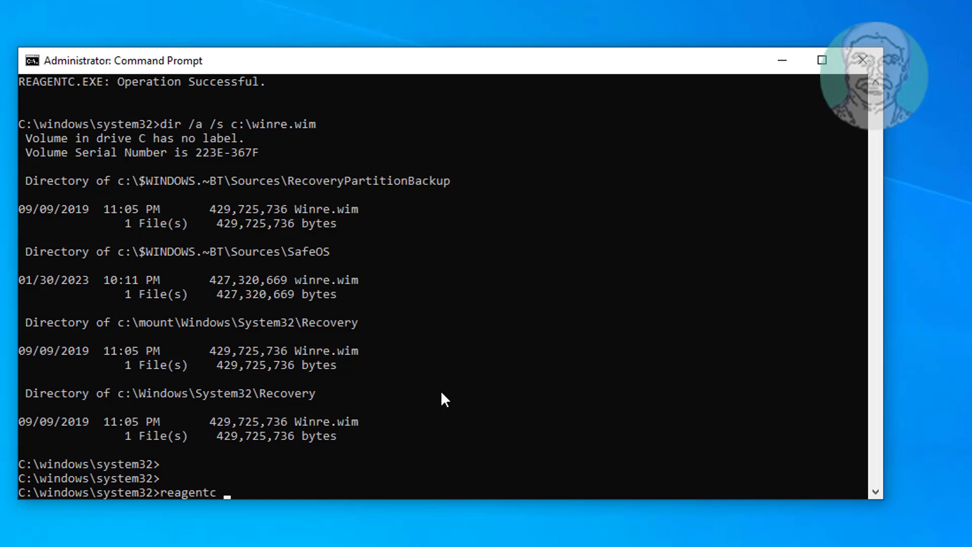
type("/set")
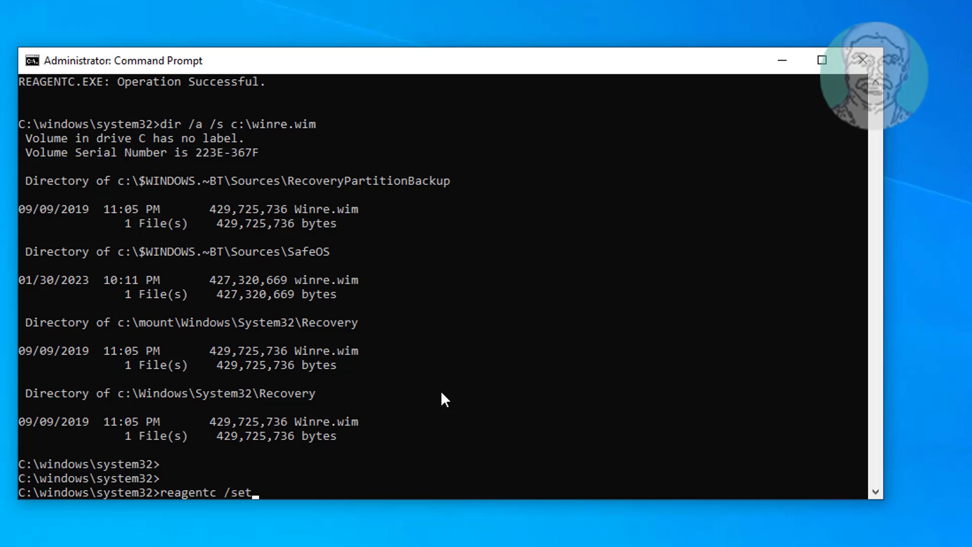
type("REi")
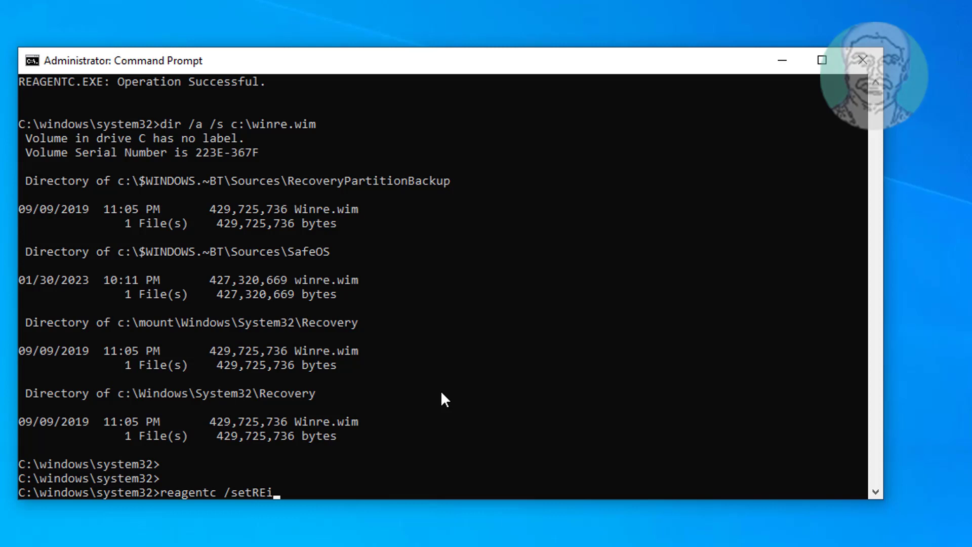
type("mage /")
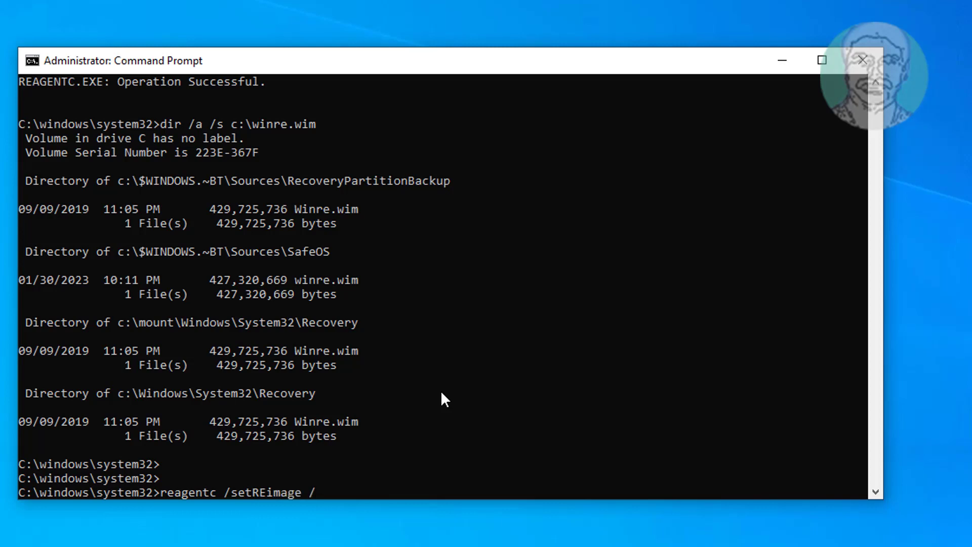
type("pa")
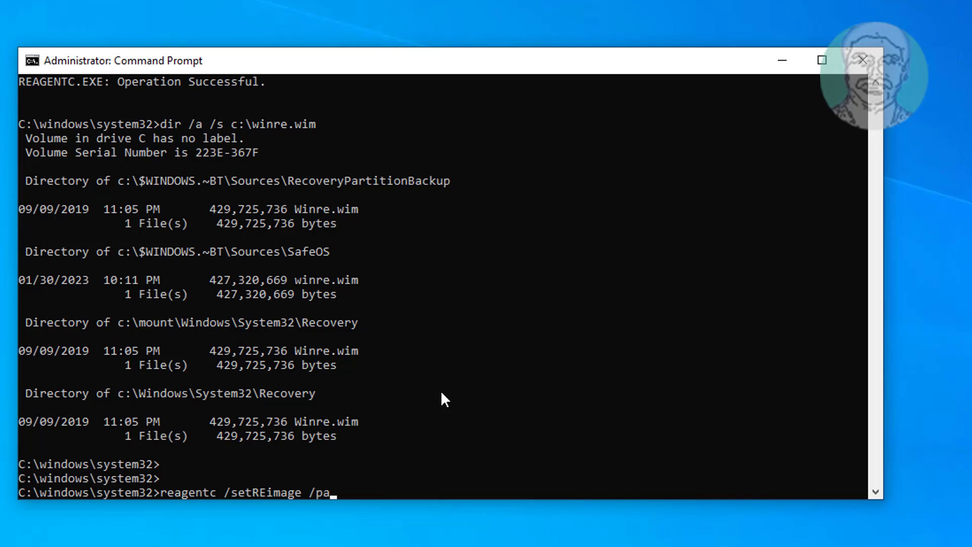
key("BackSpace")
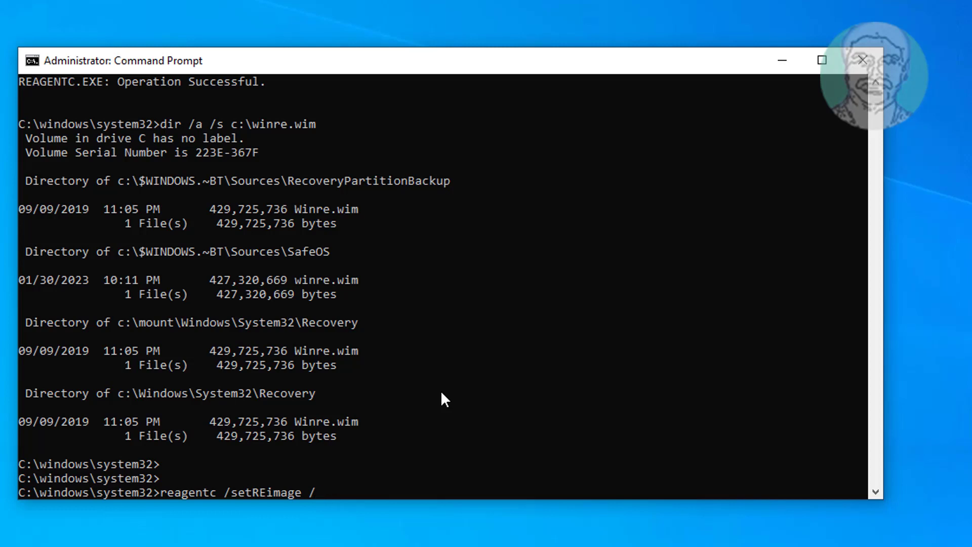
type("Path")
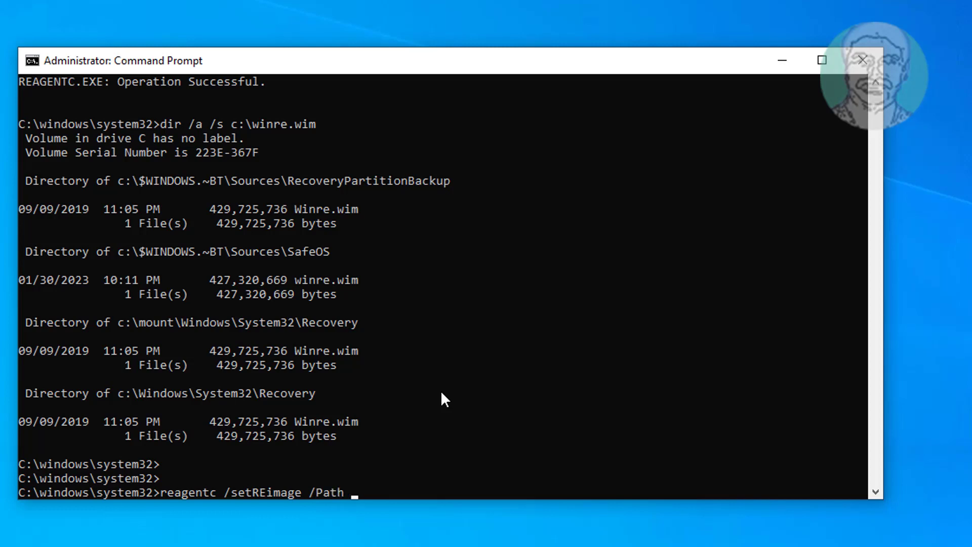
type("c:\\windows")
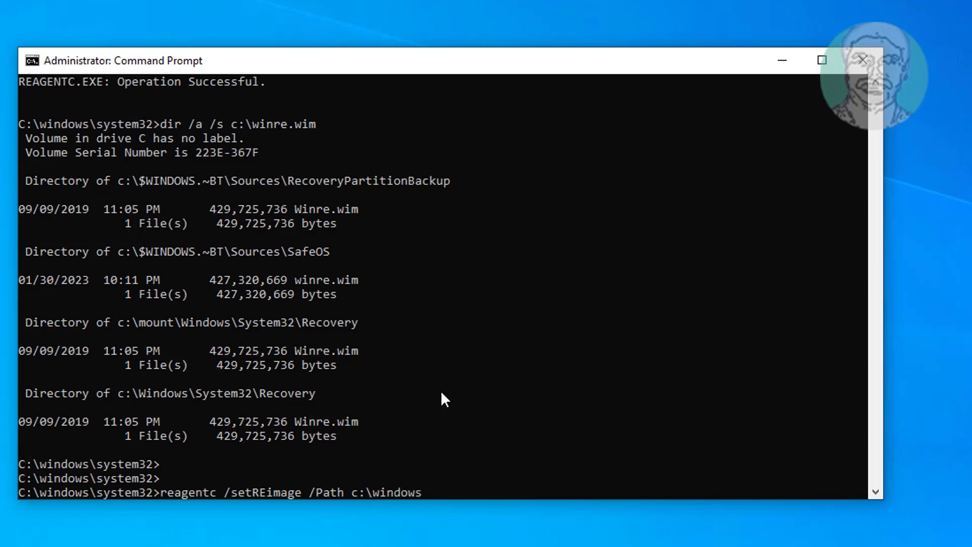
type("\\system32")
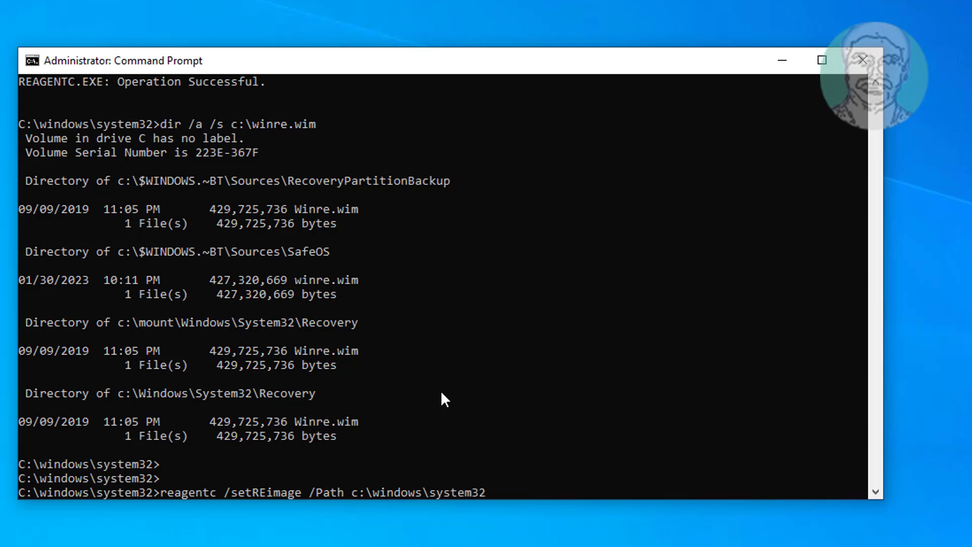
type("\\recovery")
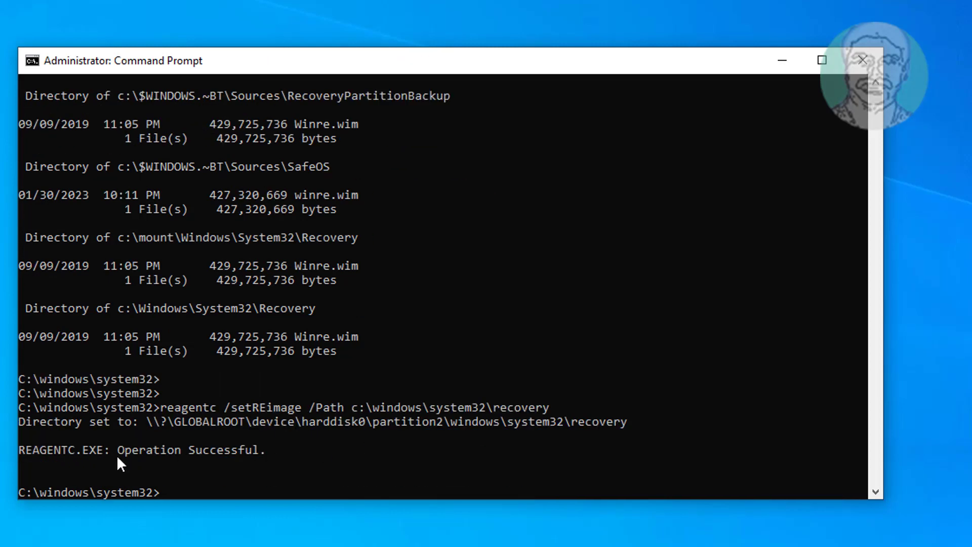
double_click(190, 450)
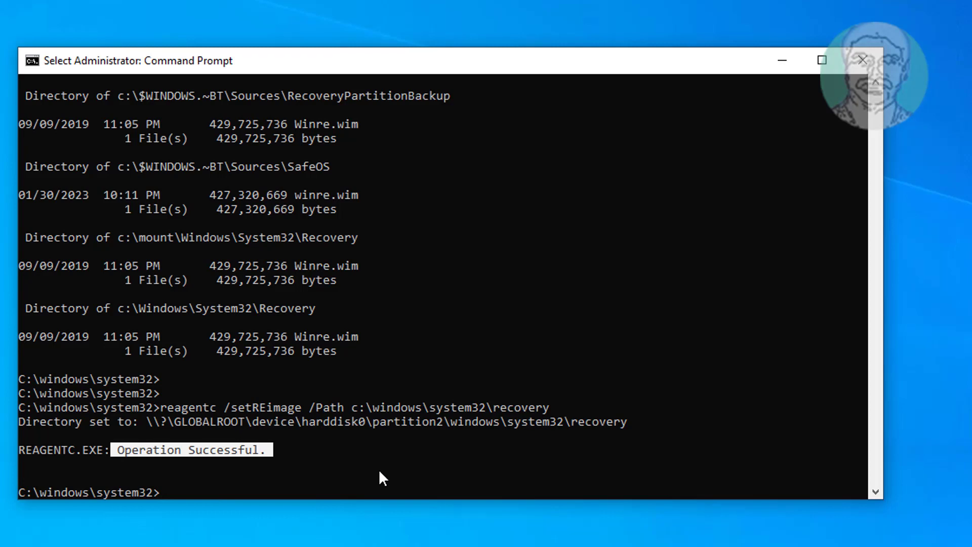
Run reagentc /enable, getting REAGENTC Operation Successful
type("rea")
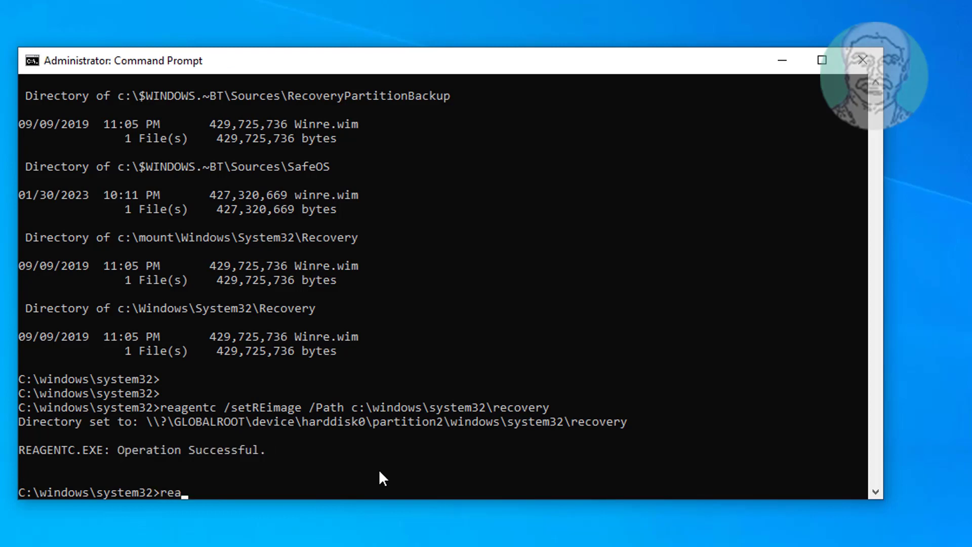
type("gen")
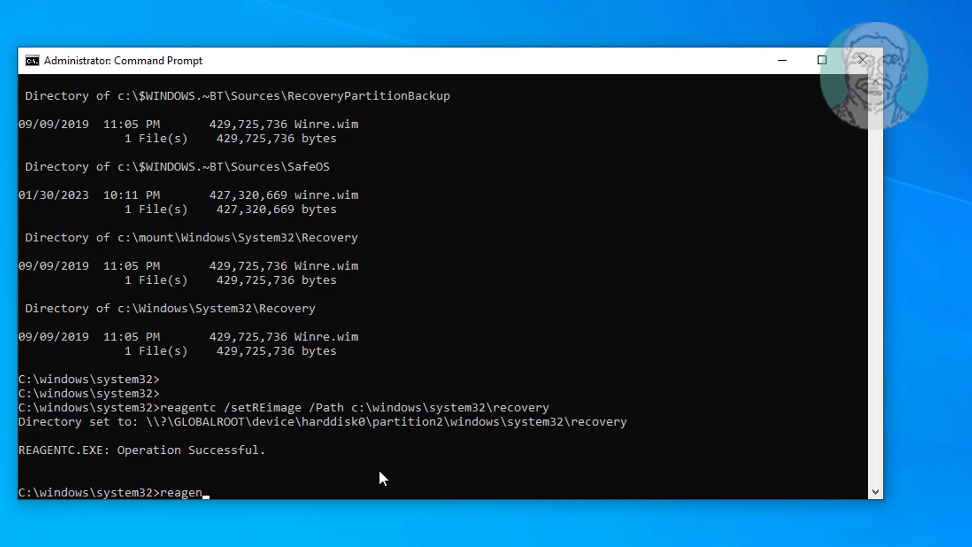
type("tc /")
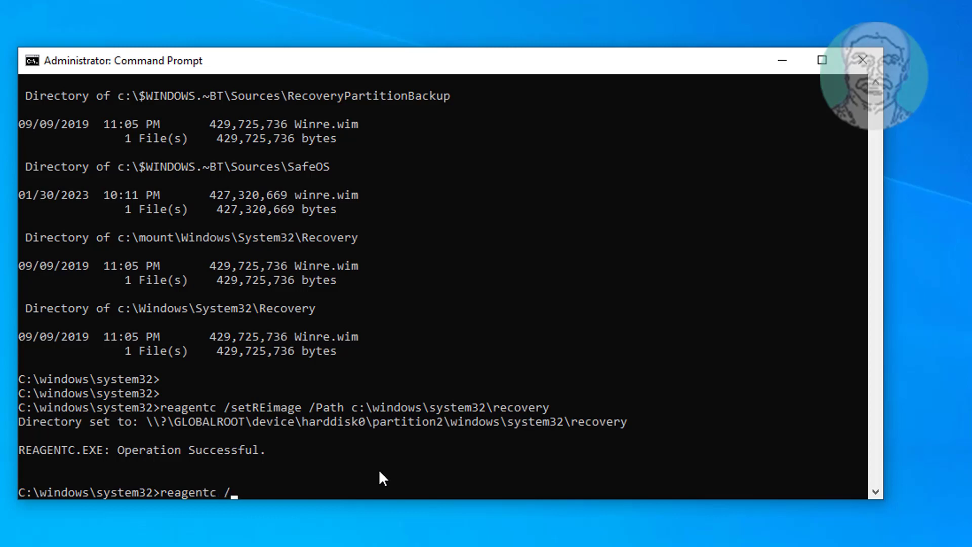
type("enable")
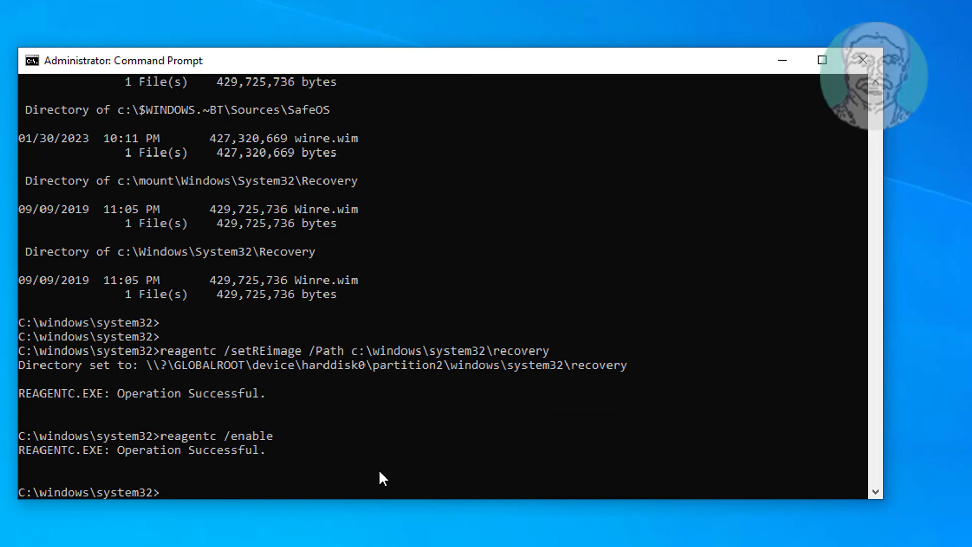
Run reagentc /info showing Windows RE status Enabled with a recovery location, then begin typing exit
type("reagent")
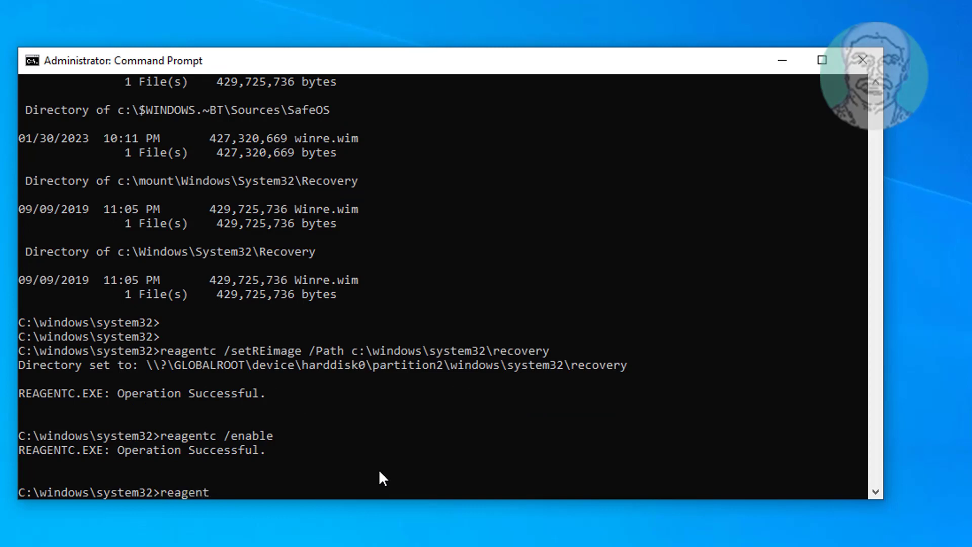
type("c /info")
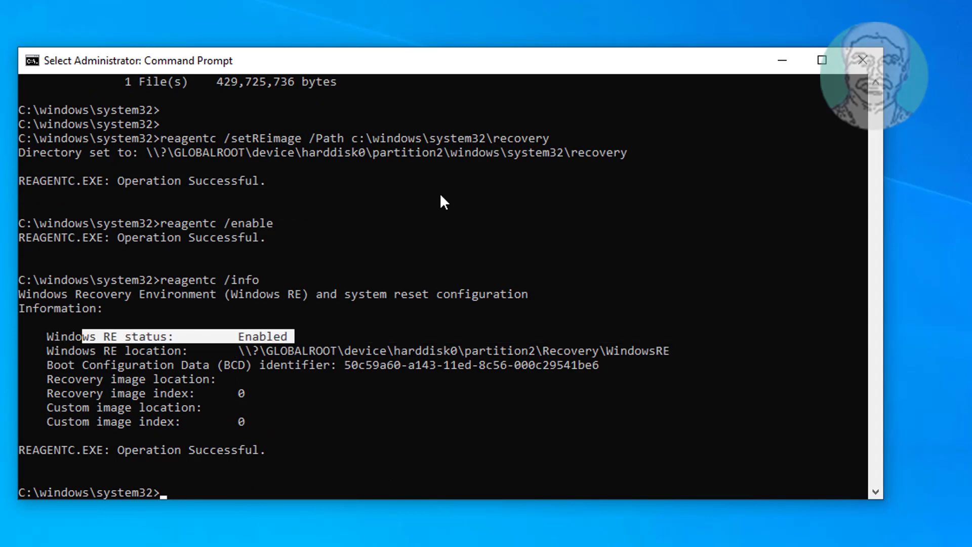
type("exi")
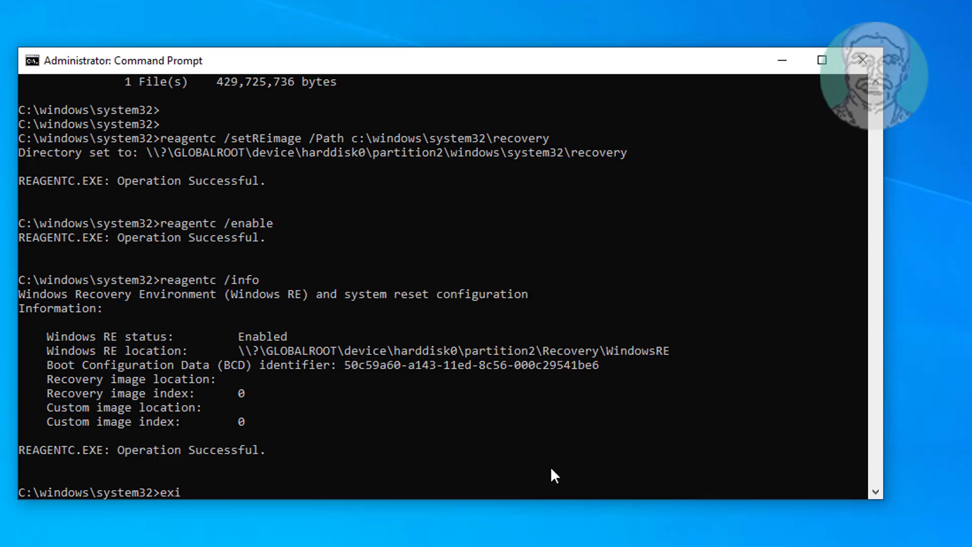